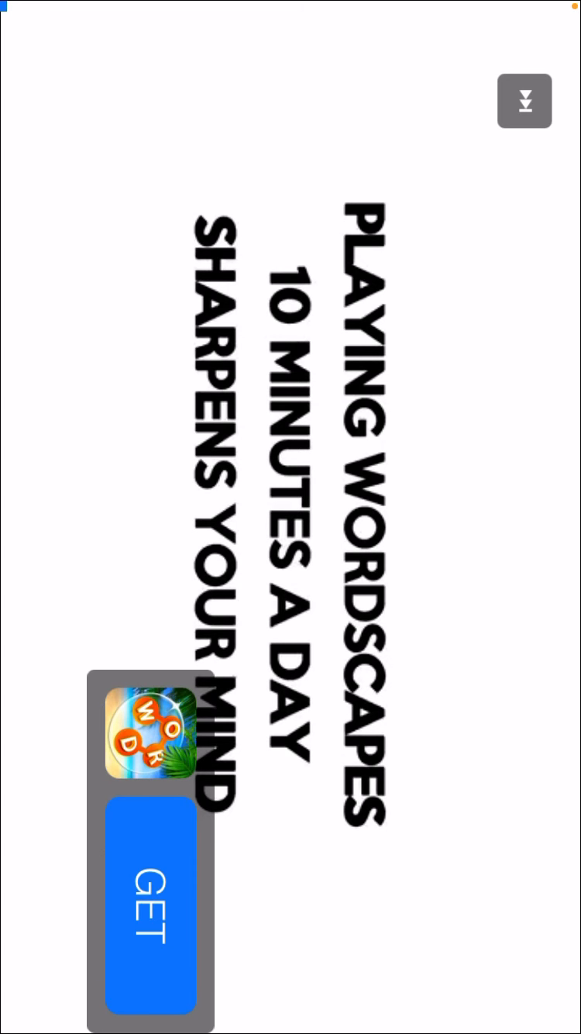
Dismiss the Wordscapes advertisement to return to build mode.
left_click(524, 99)
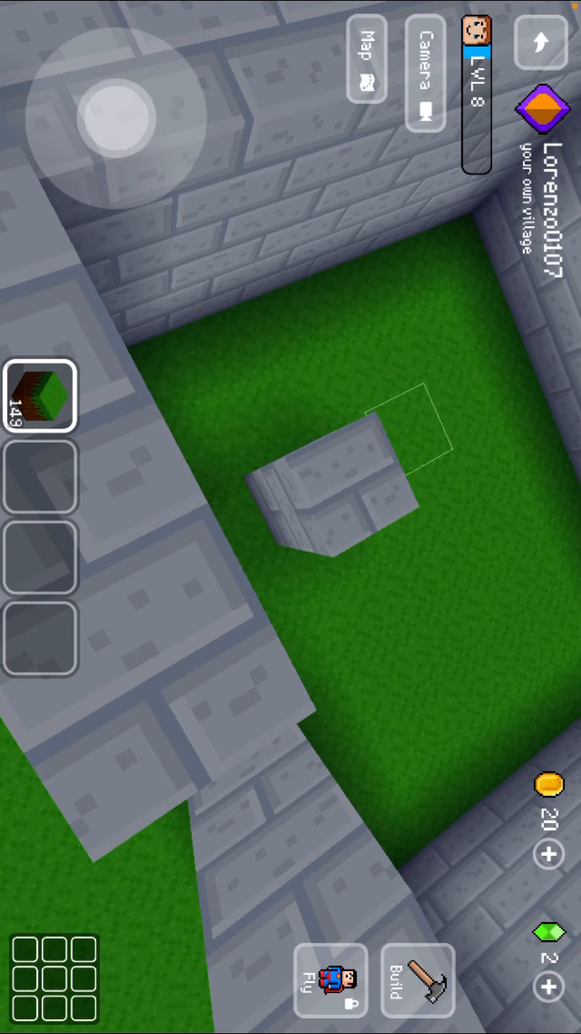
Stack two stone-brick blocks on the grass floor inside the walls.
left_click(334, 488)
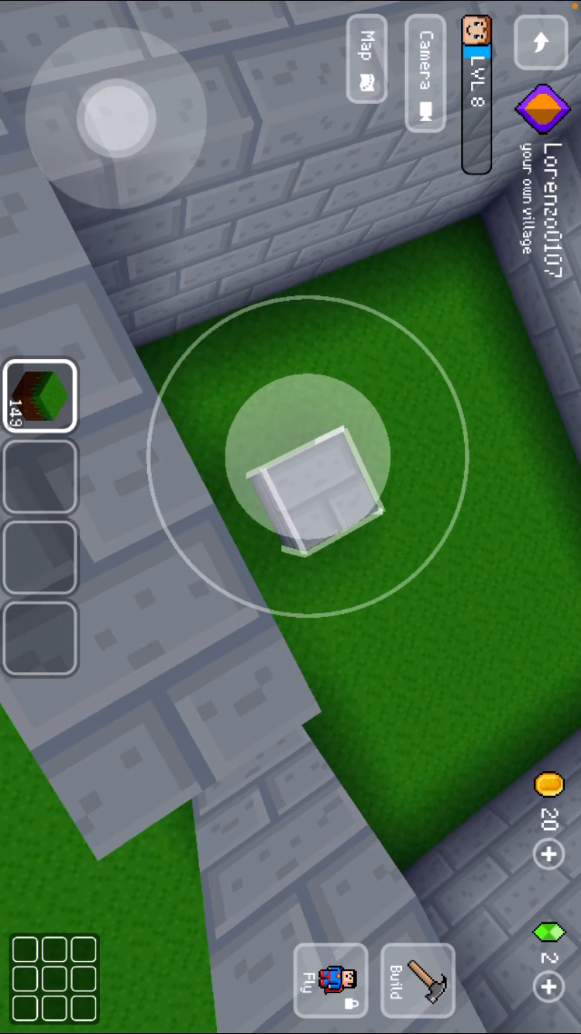
left_click(318, 480)
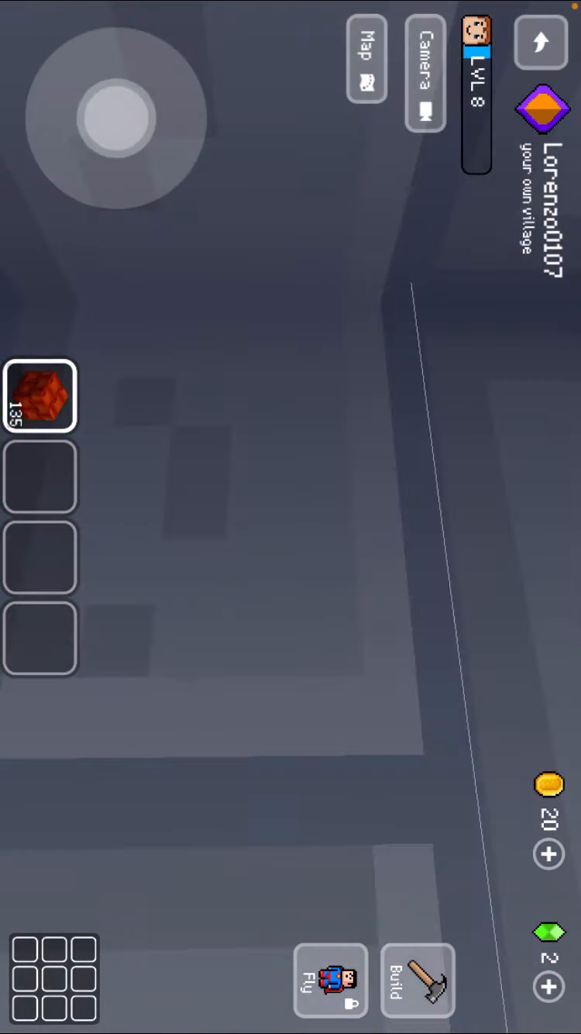
Lay four red-brick blocks along the top of the stone walls to begin the roof row.
left_click(248, 558)
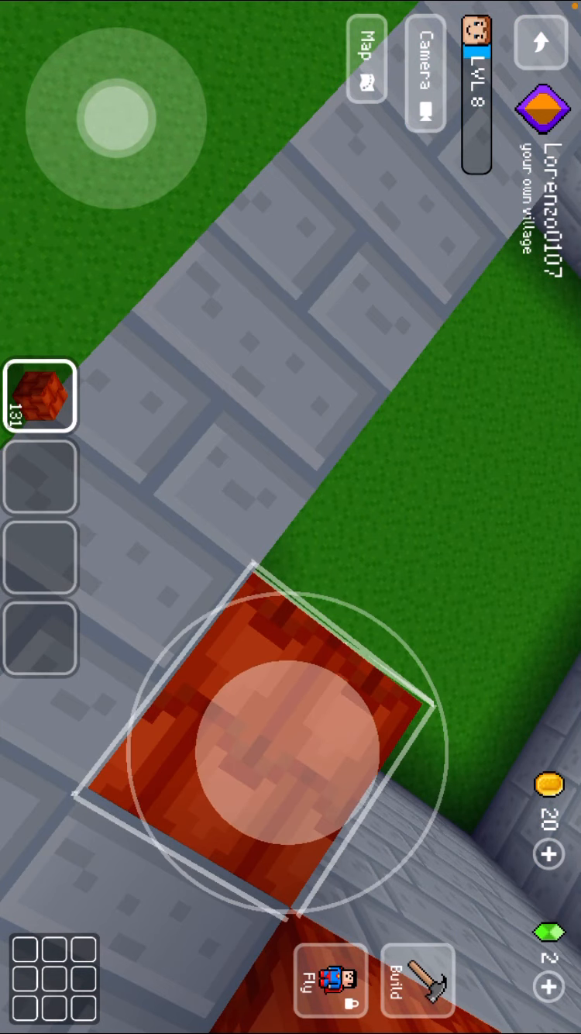
left_click(291, 713)
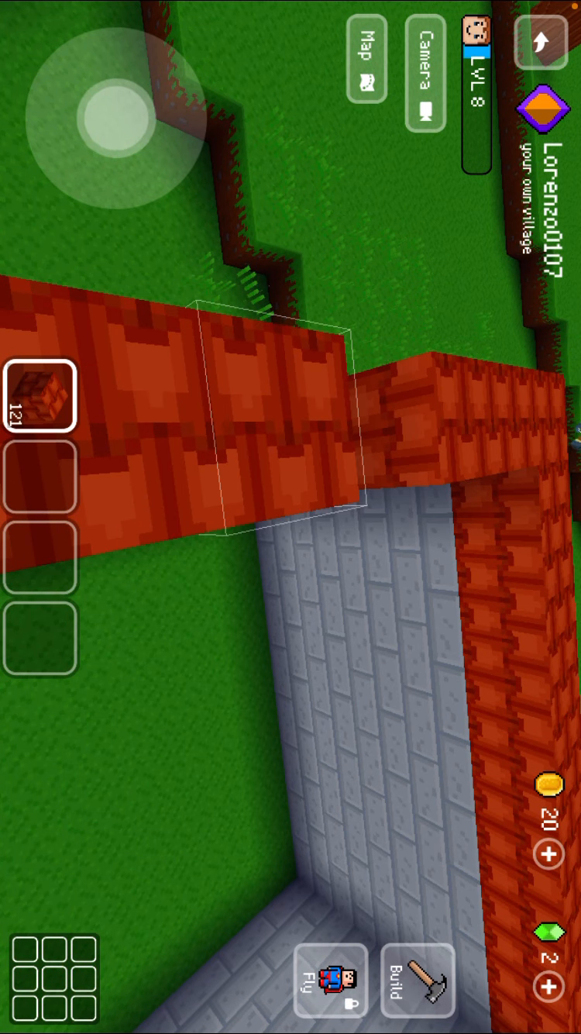
left_click(279, 426)
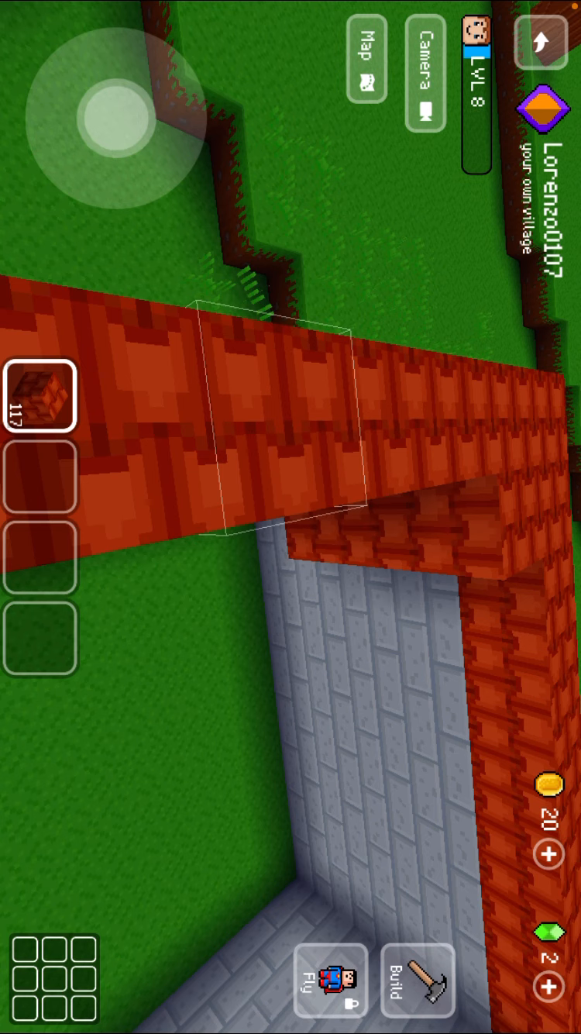
left_click(349, 512)
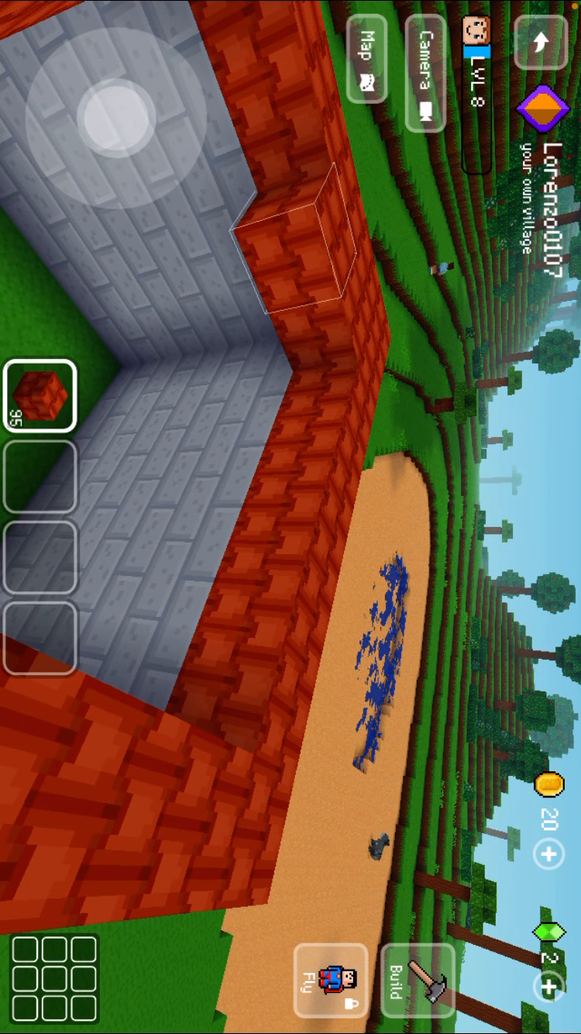
Add a red-brick block at the roof corner to carry the rim around.
left_click(294, 263)
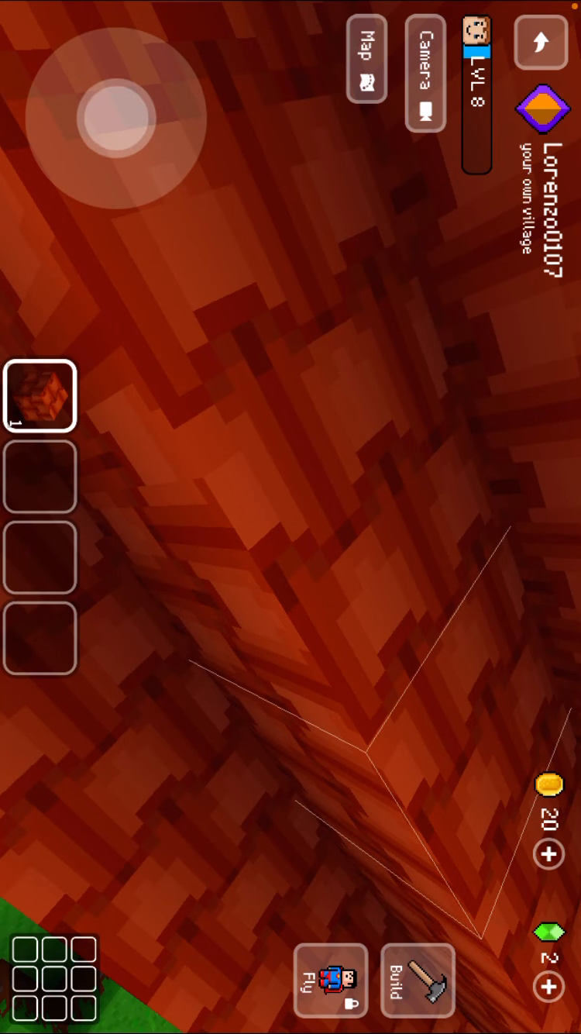
Finish building and leave construction for the village map.
left_click(418, 979)
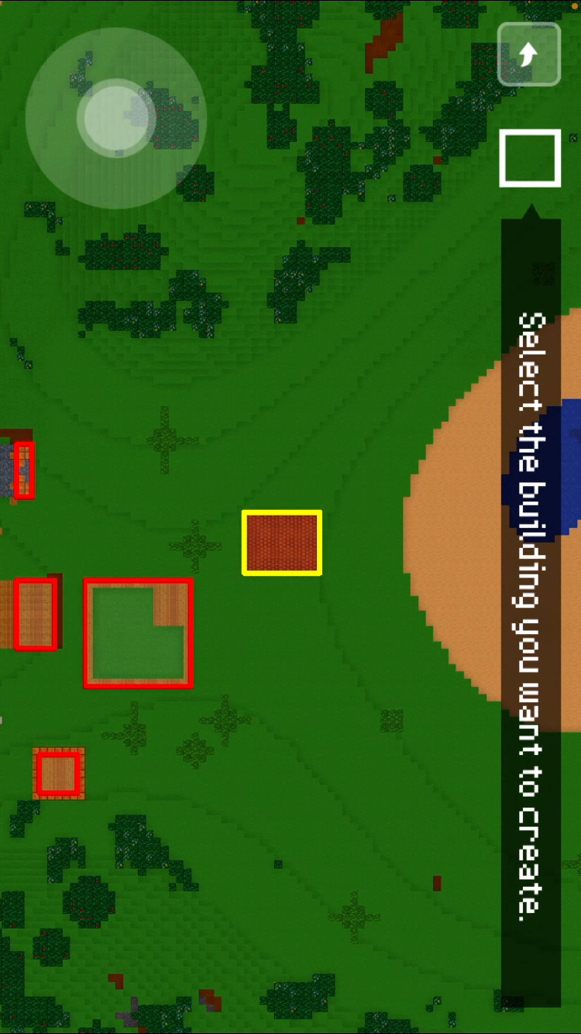
Pick the yellow-outlined house plot and capture the house thumbnail.
left_click(280, 543)
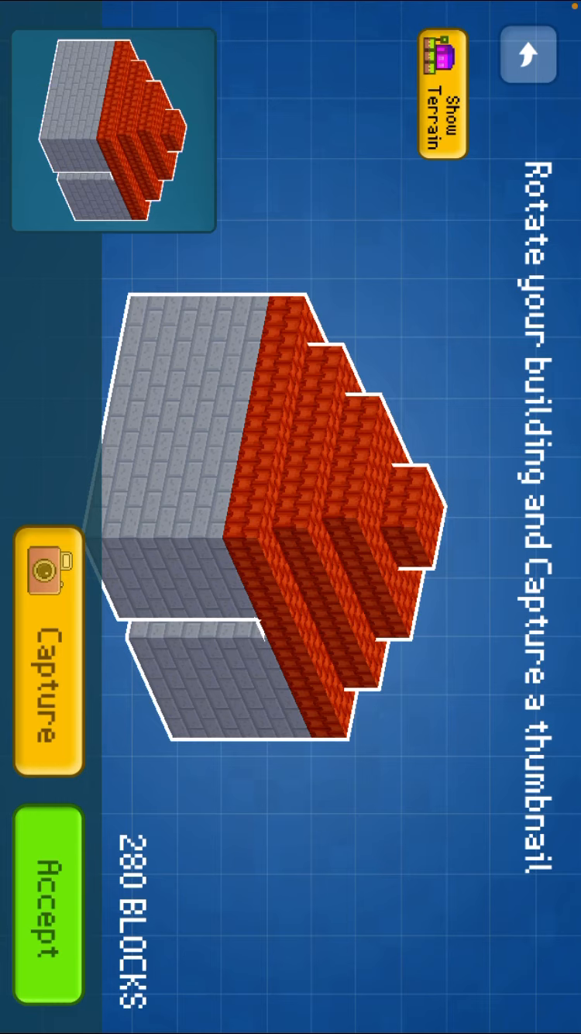
left_click(44, 694)
type("Hiyttbb")
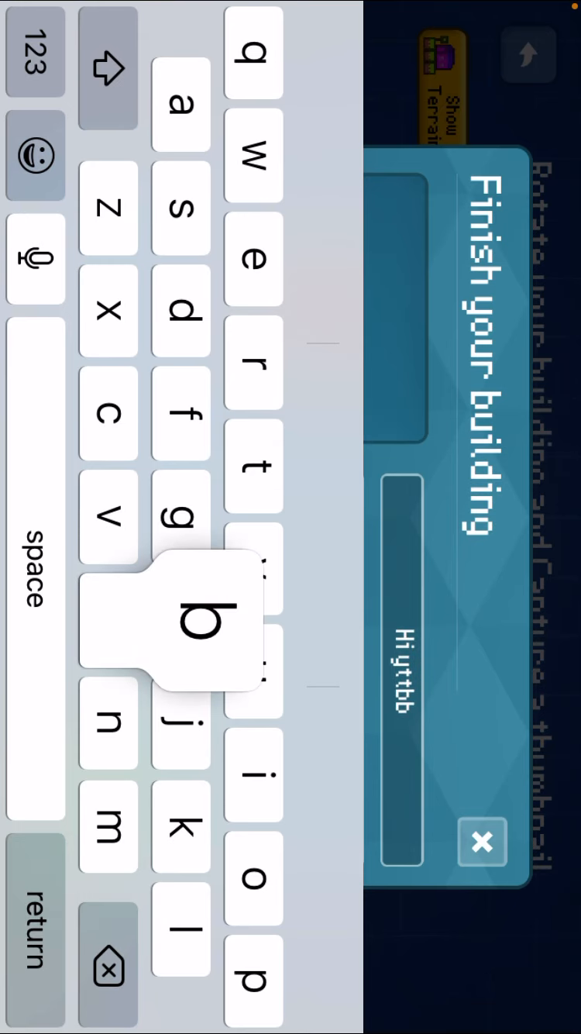
Set the building name to 'Little House' in the finish dialog.
left_click(199, 620)
type("Little")
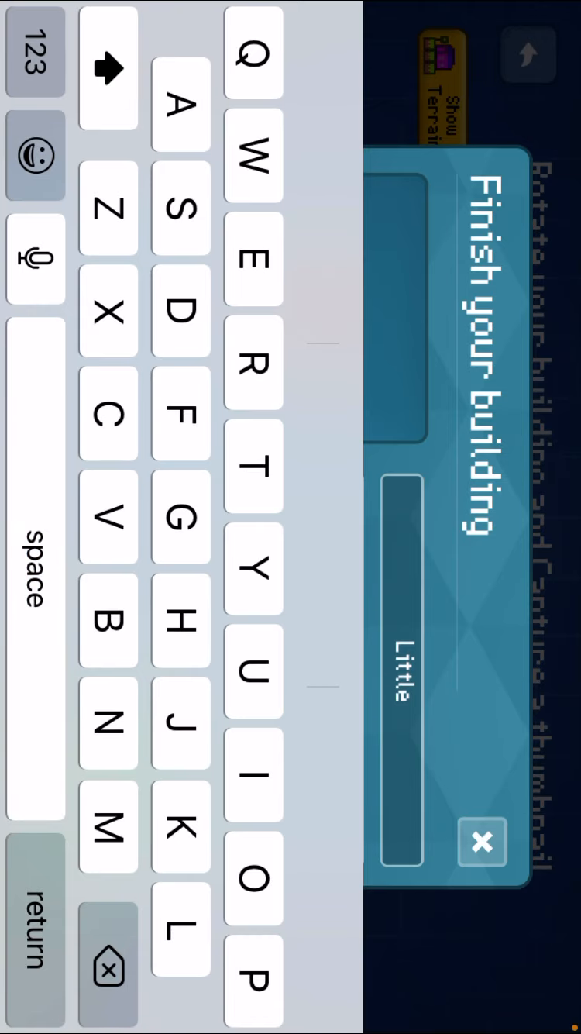
type("House")
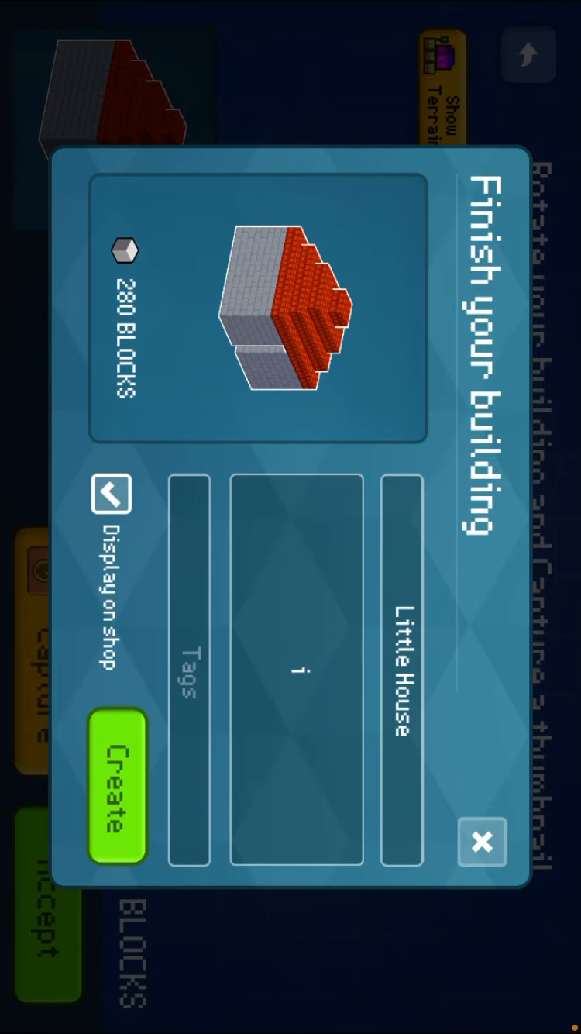
Tag the building 'basic housing' and create it.
left_click(189, 675)
type("basic housing")
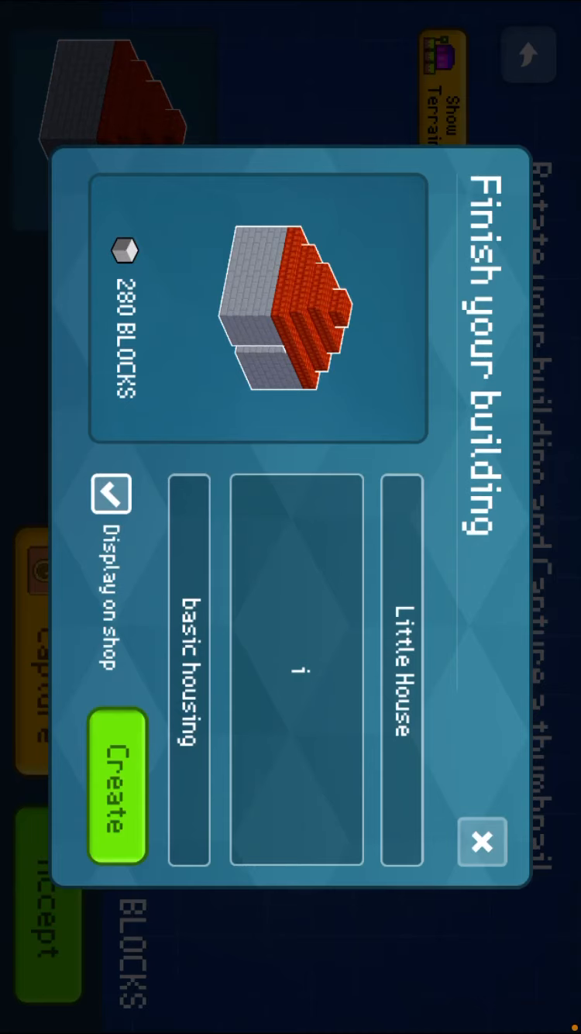
left_click(115, 787)
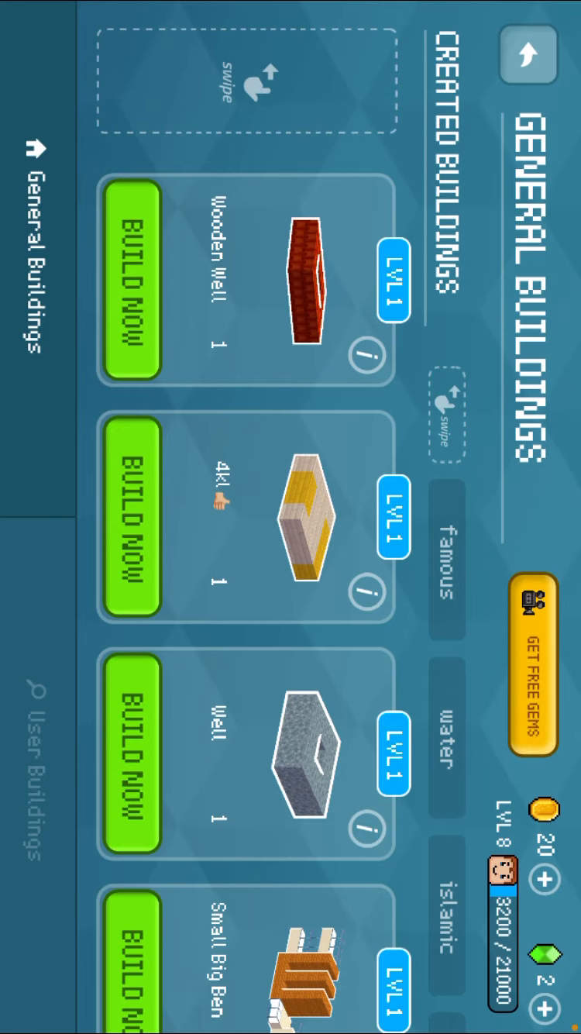
scroll("down", 3)
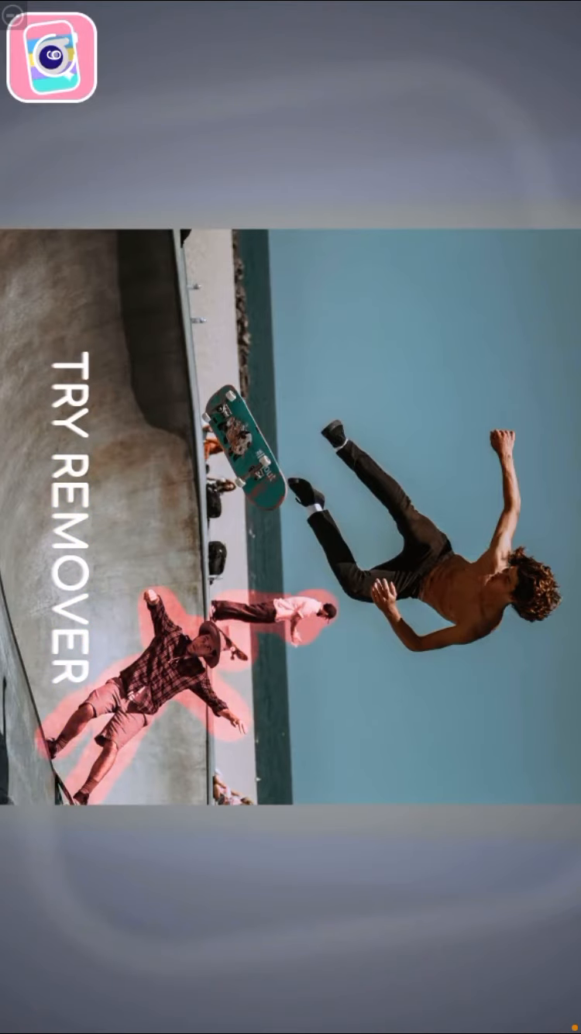
Close the Try Remover advertisement to return to the village.
left_click(124, 713)
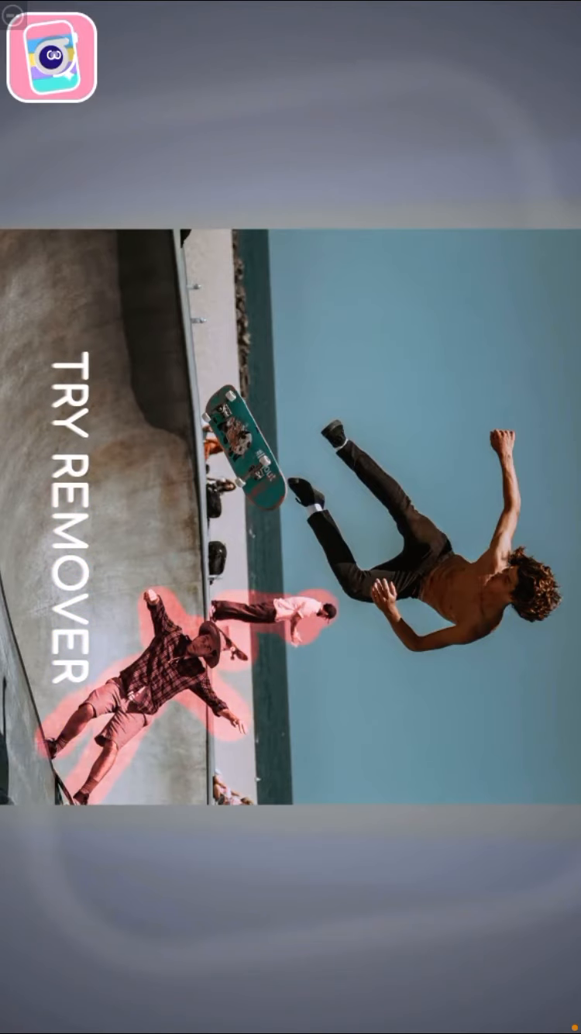
left_click(121, 698)
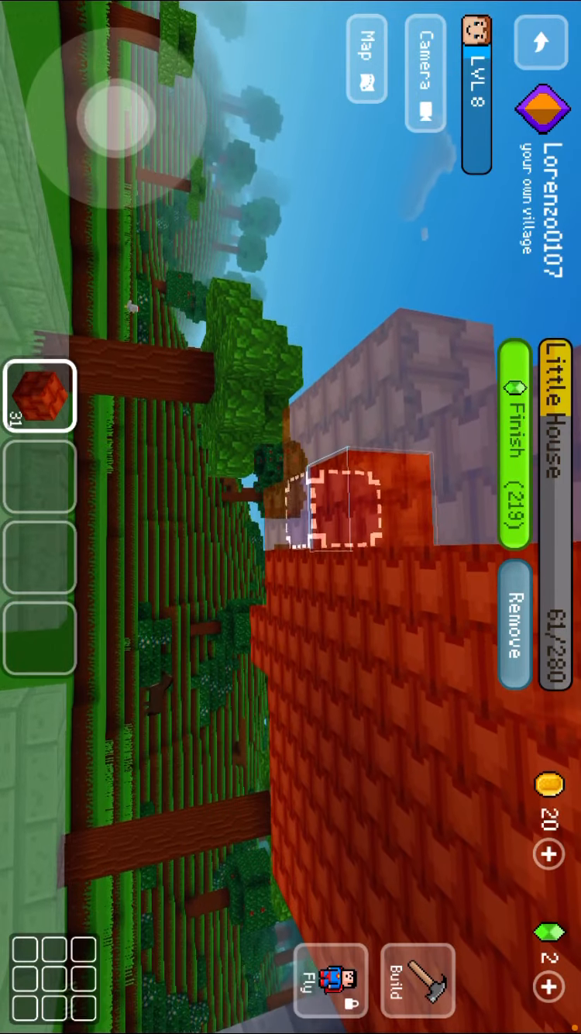
Look around the village and exit to the iPhone home screen.
left_click(512, 460)
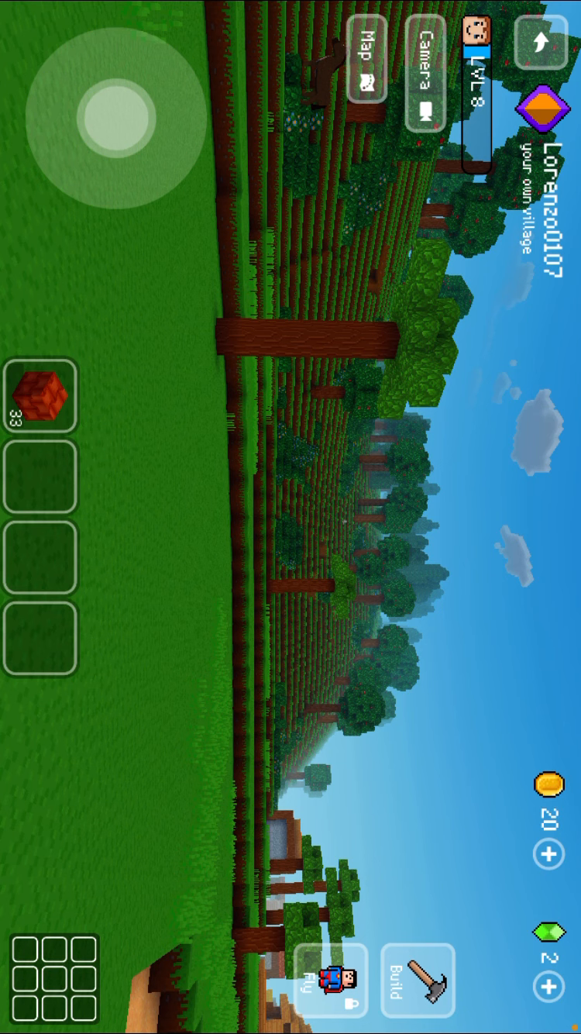
key("home")
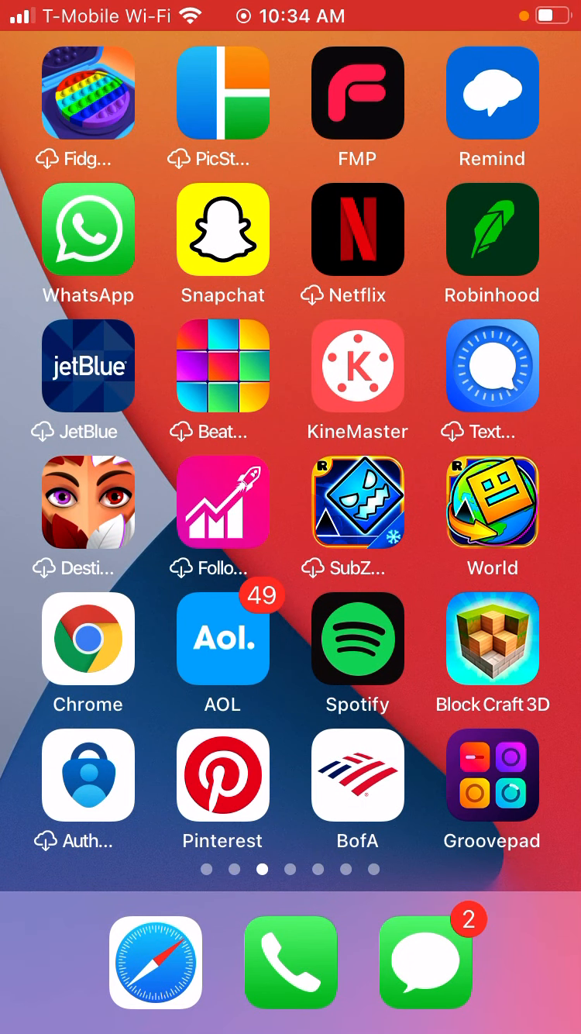